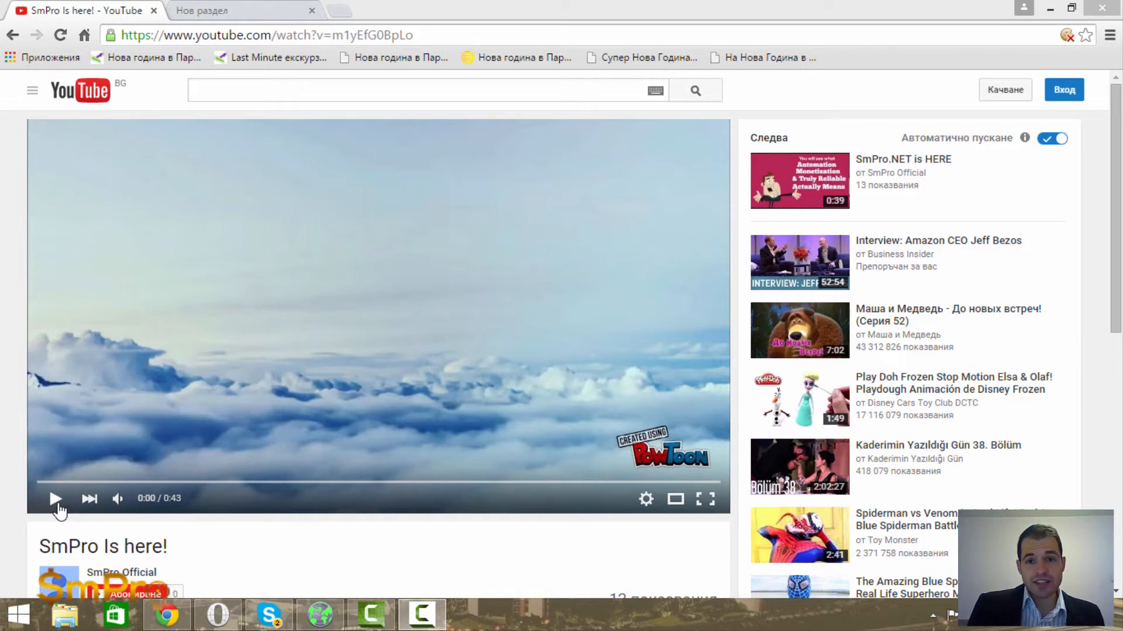
Step: Start playing the SmPro Is here! video from the beginning
click(56, 498)
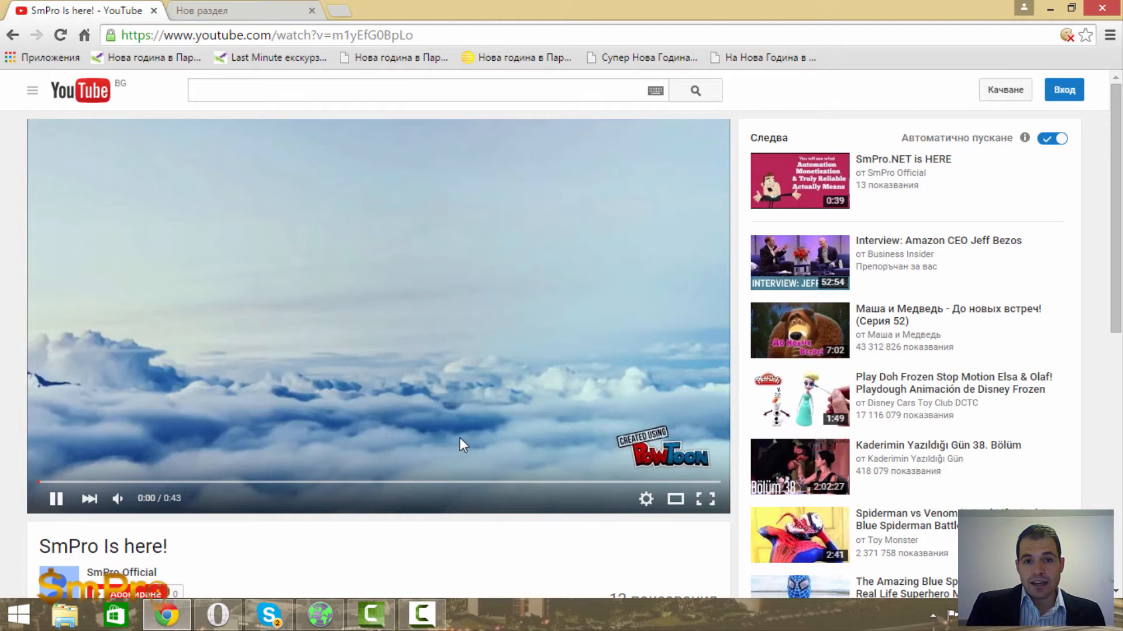